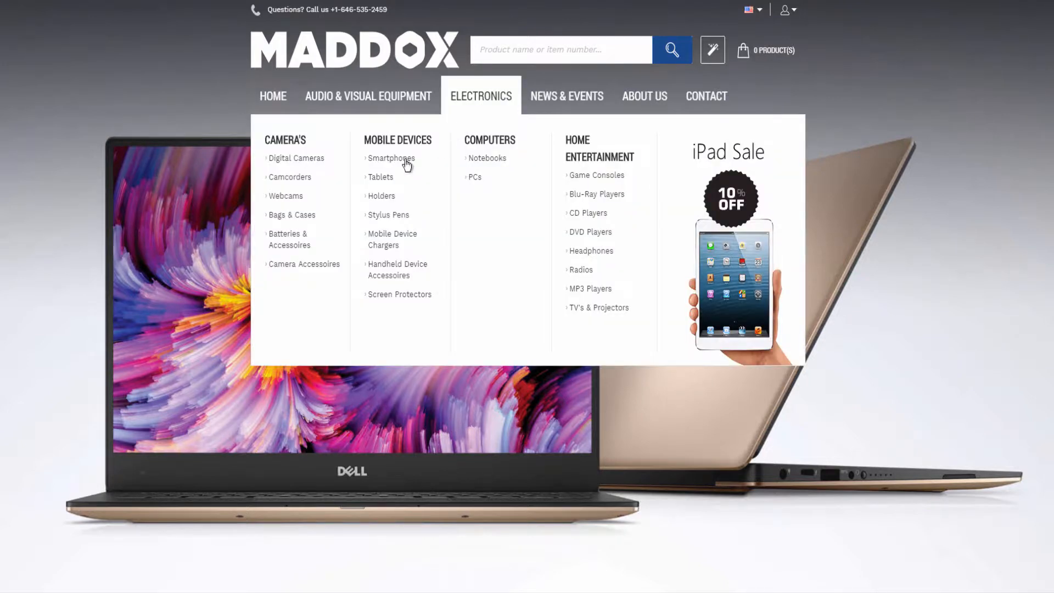
- Add the Samsung Galaxy S9, its screen protector and the device case to the cart and view the cart
click(390, 158)
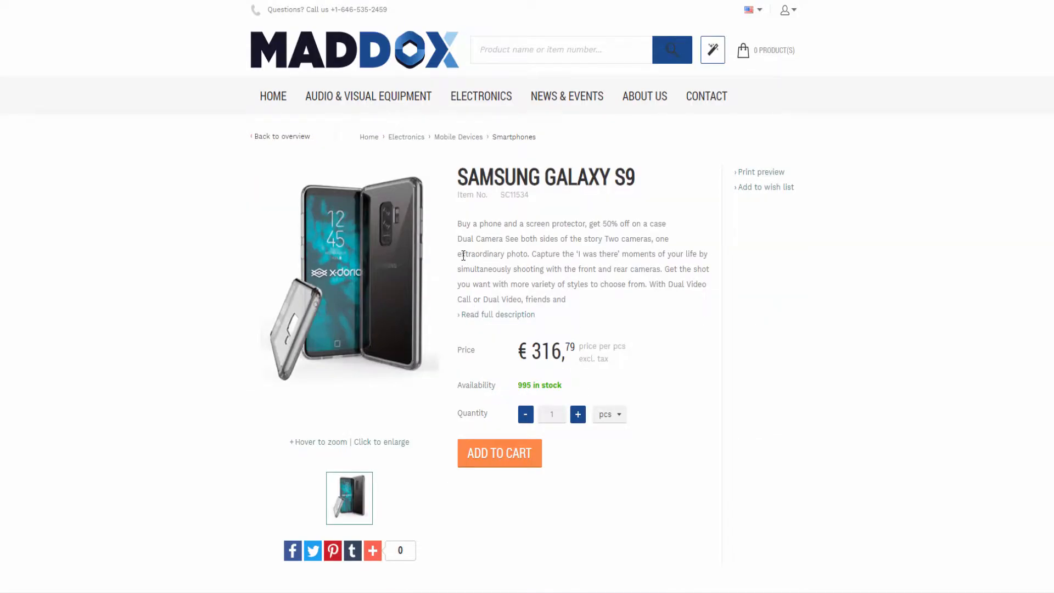
scroll(down, 3)
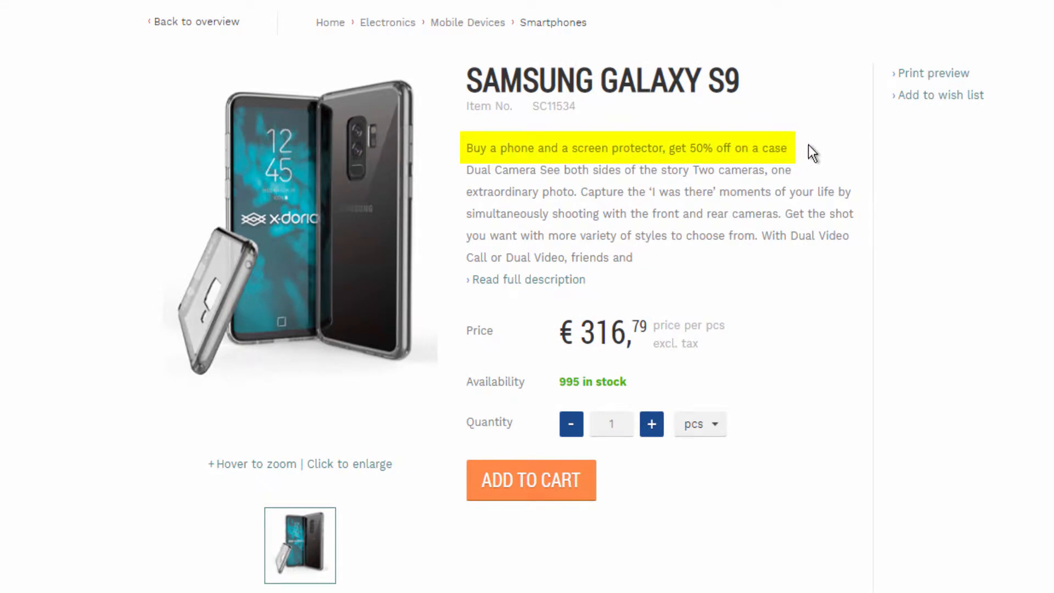
mouse_move(816, 154)
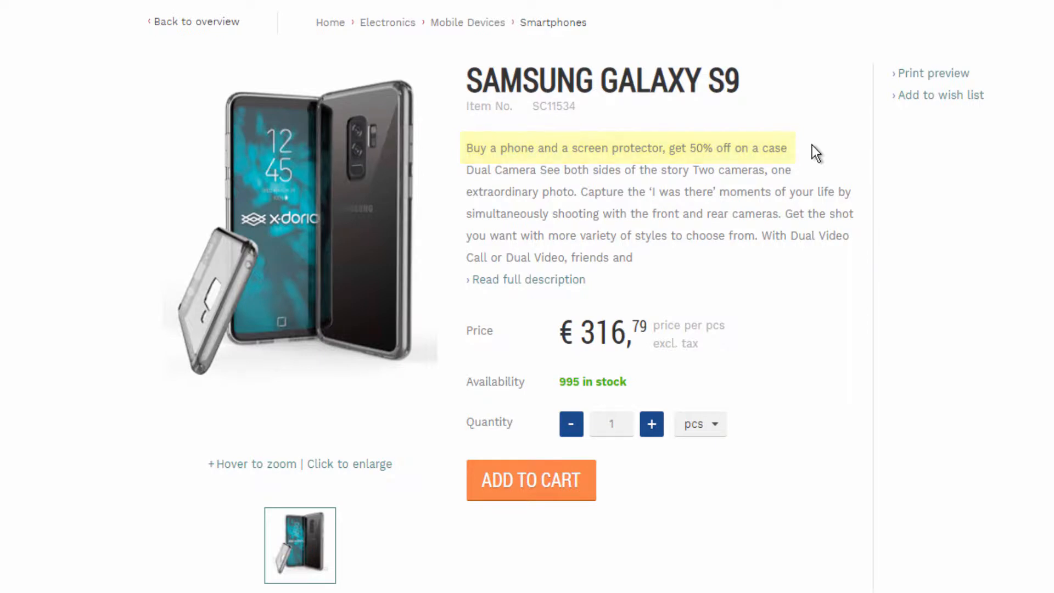
click(530, 479)
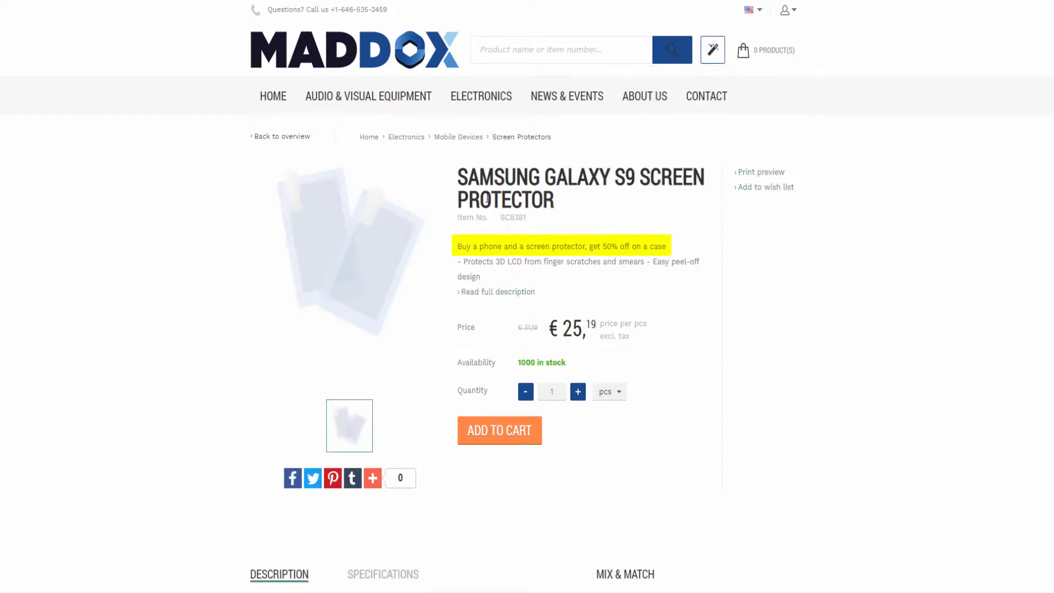
click(498, 430)
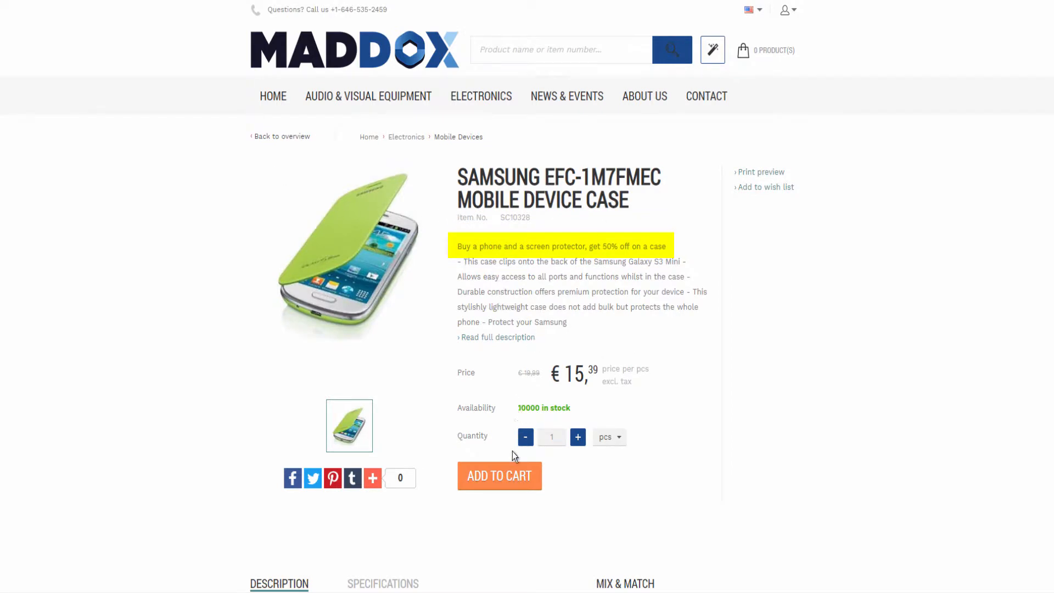
click(499, 475)
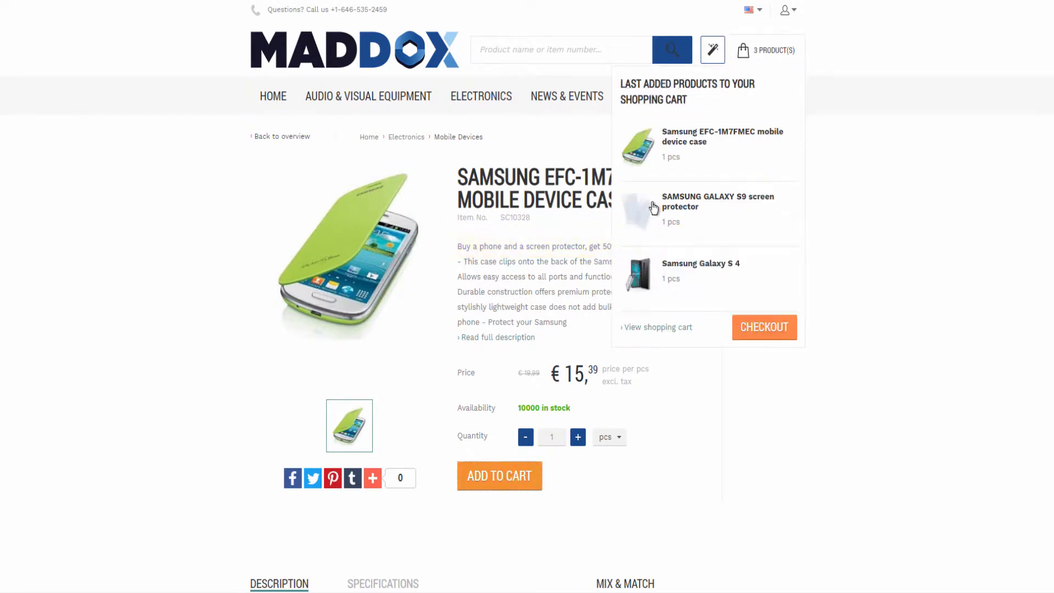
click(656, 327)
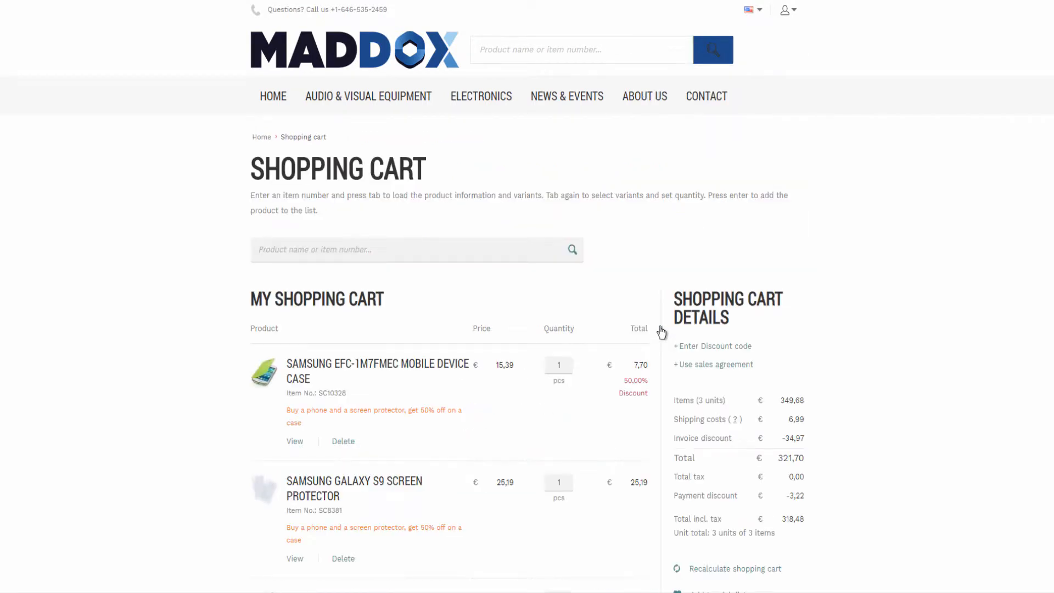
scroll(down, 3)
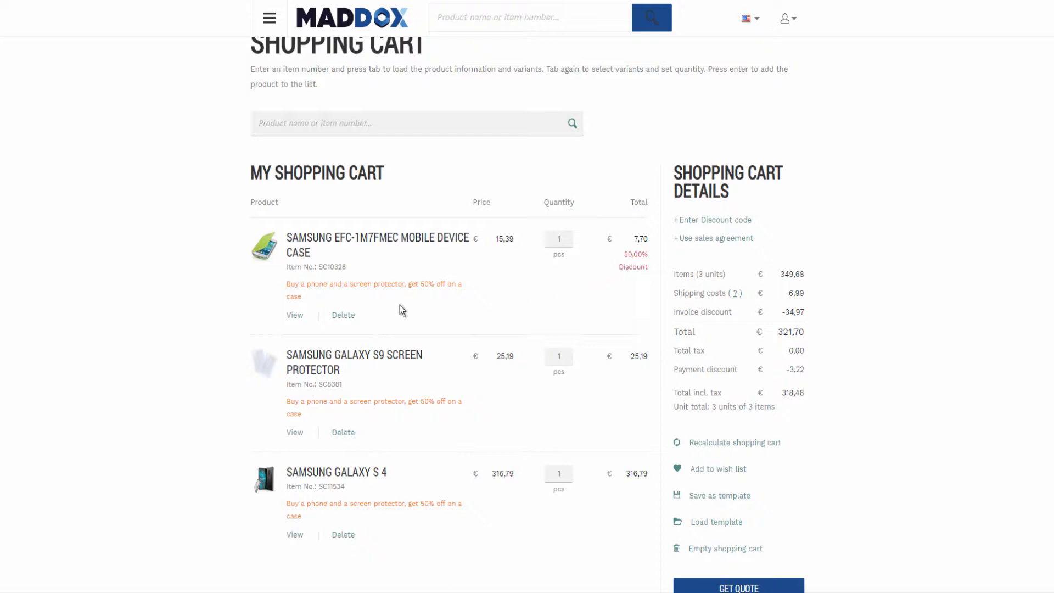
mouse_move(406, 280)
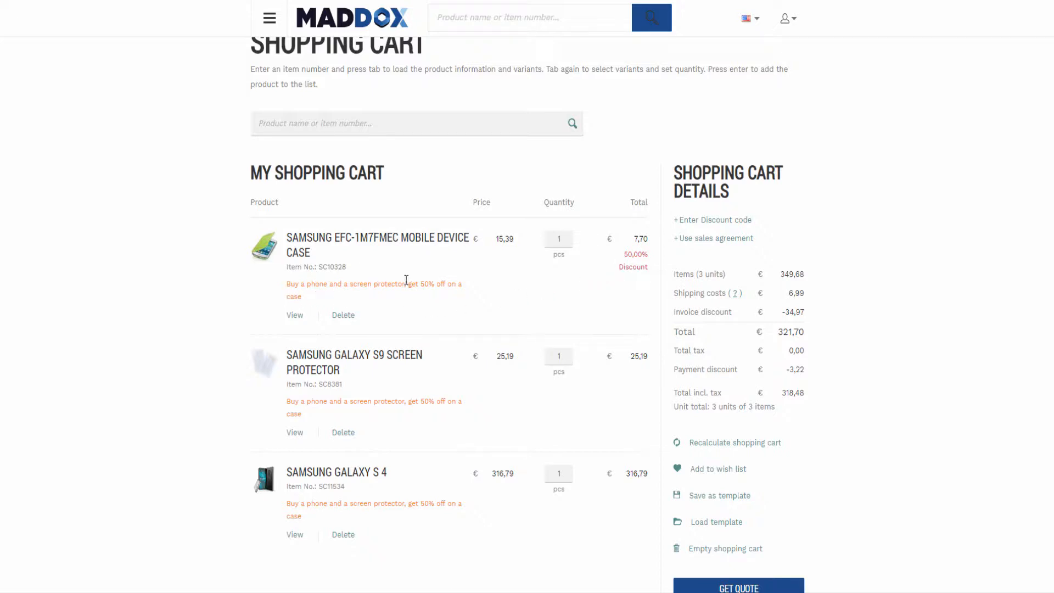
mouse_move(489, 298)
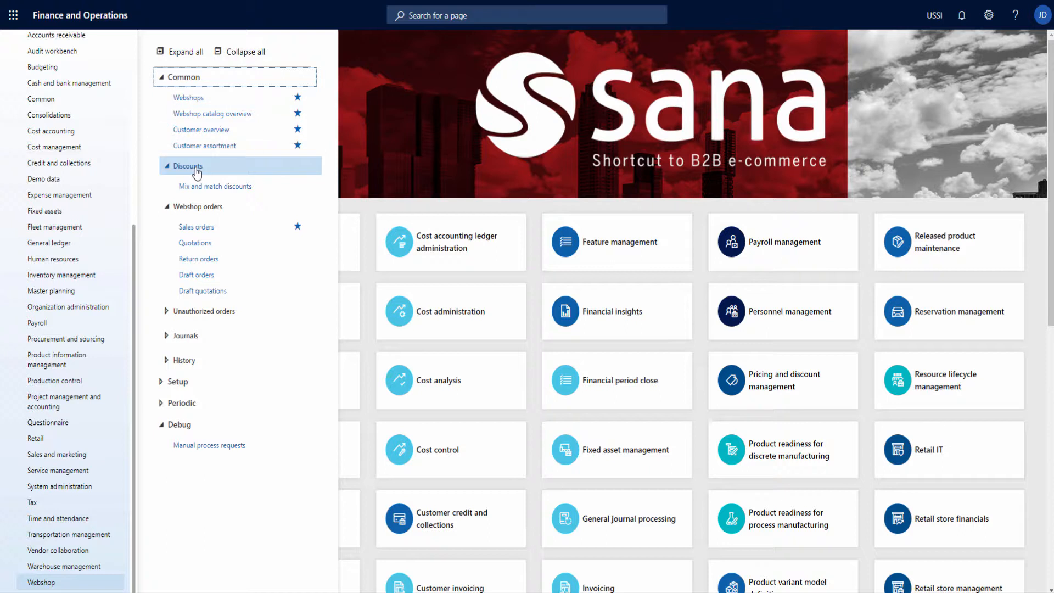
- Create a new blank mix-and-match discount record in the Webshop discounts list
click(214, 186)
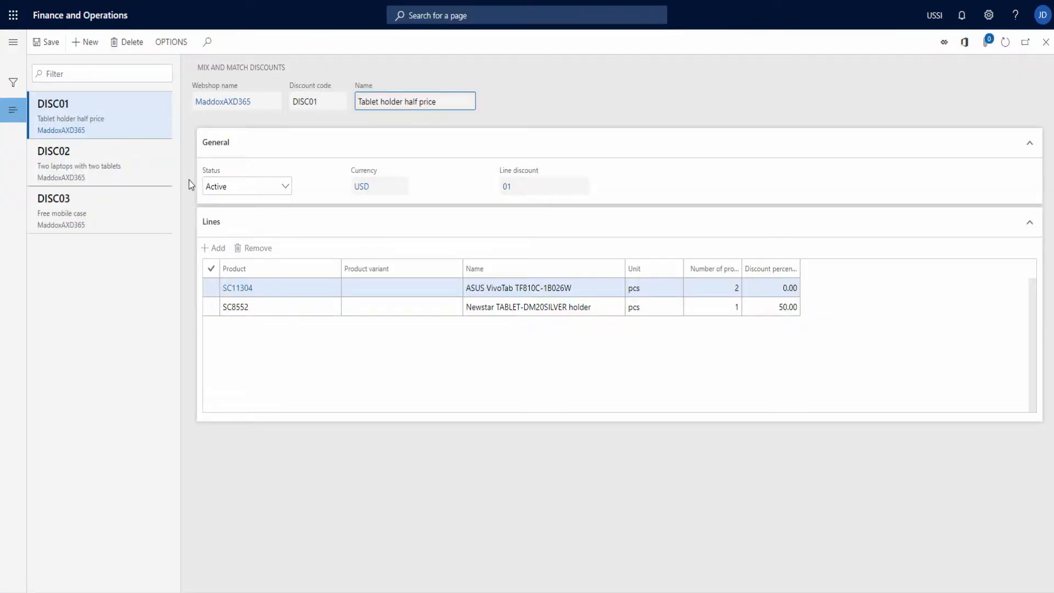
click(85, 42)
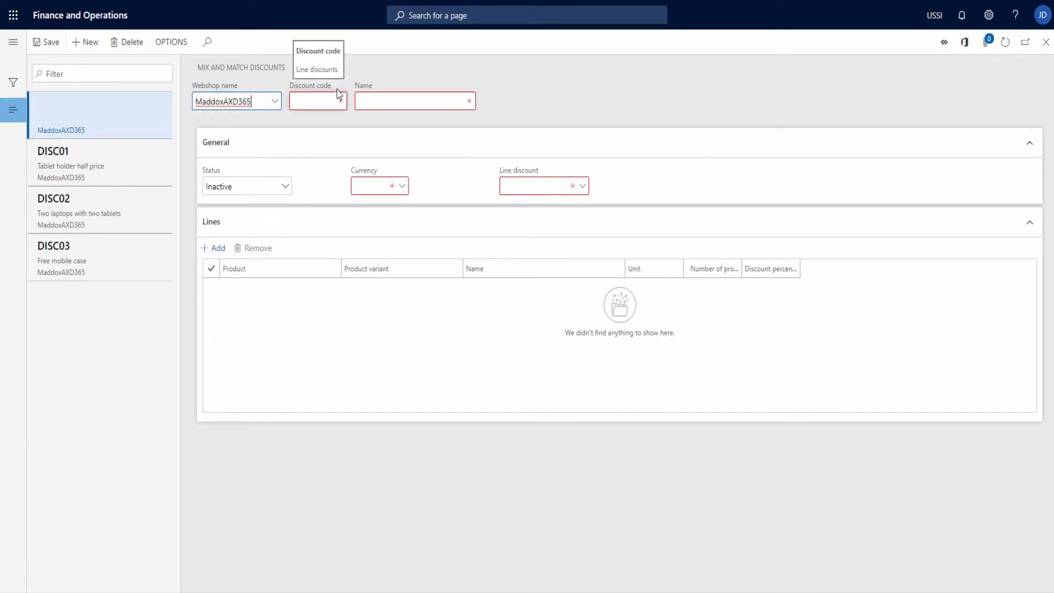
- Enter discount code DISC04 and the 'screen protector, get 50% off on' case promotion name
text(D)
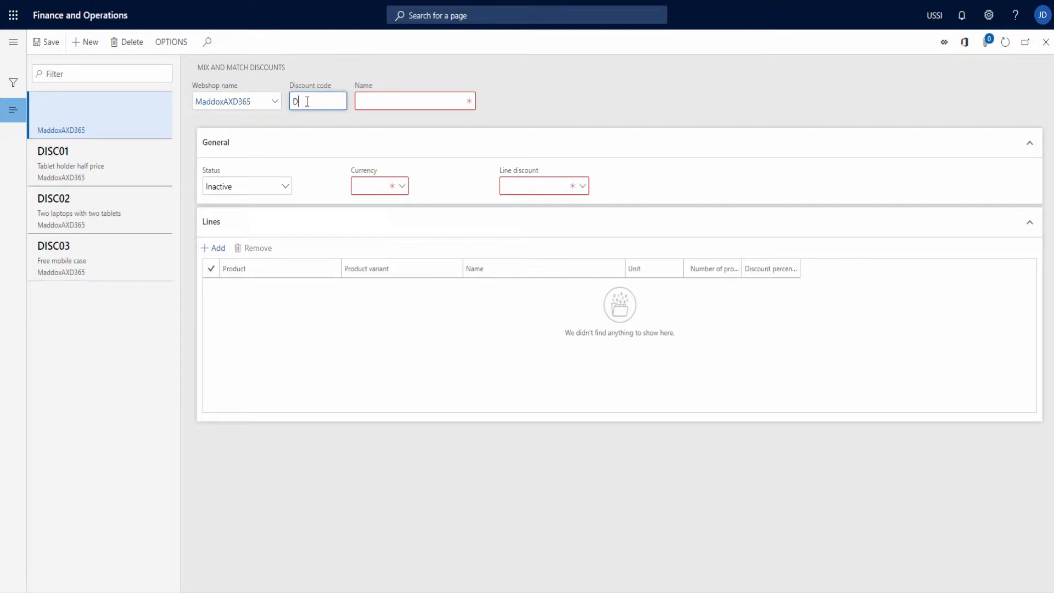
text(ISC04)
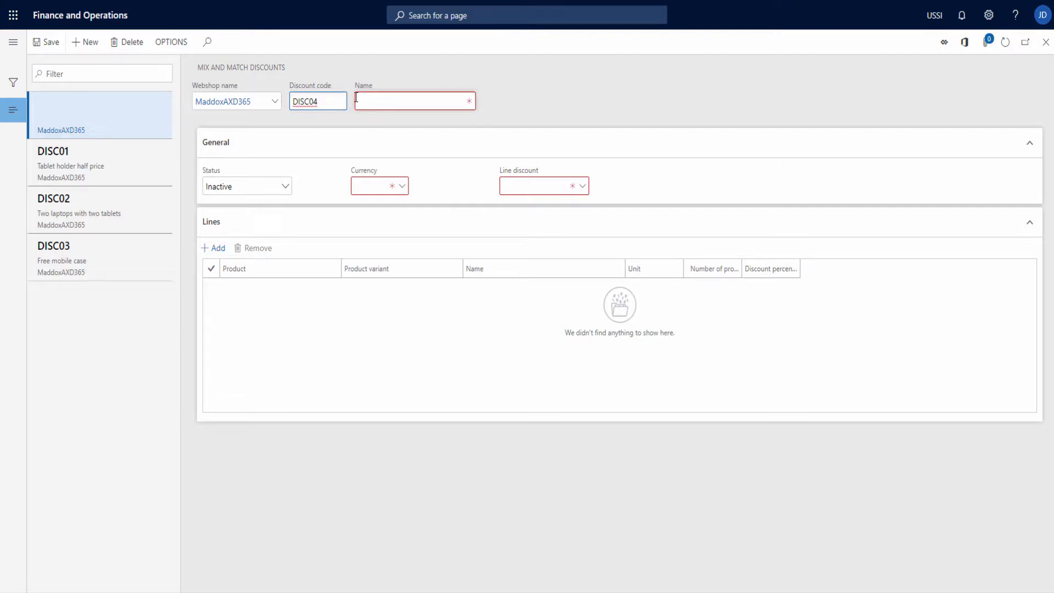
text(screen protector, get 50% off on)
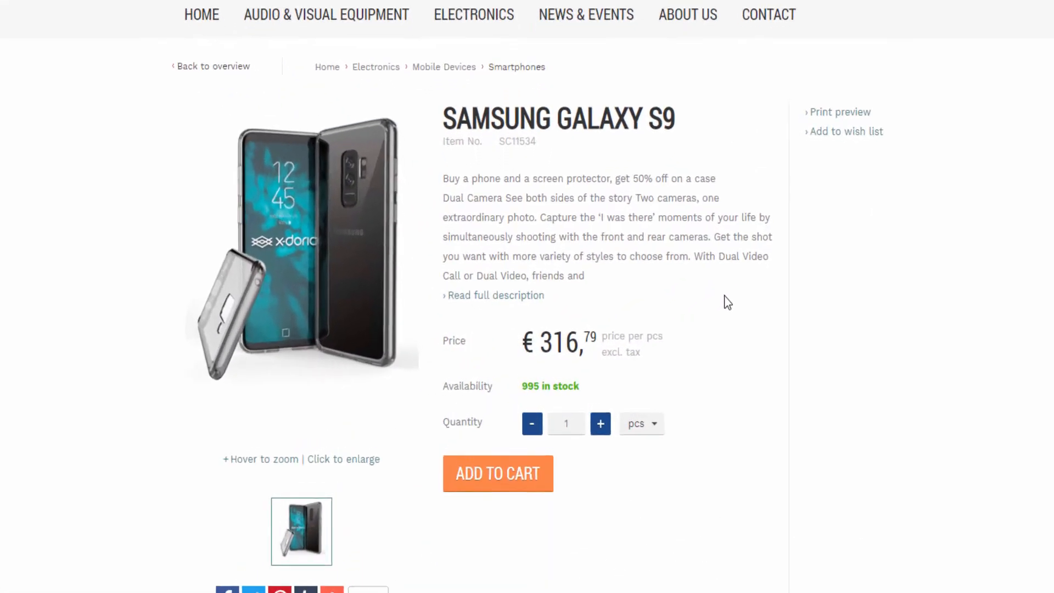
scroll(down, 3)
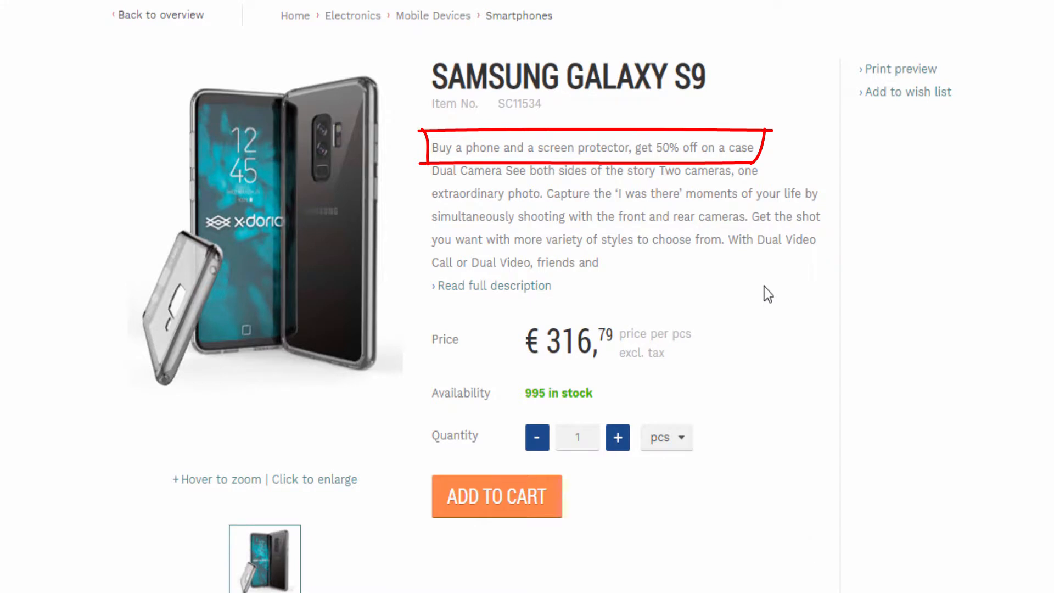
mouse_move(503, 211)
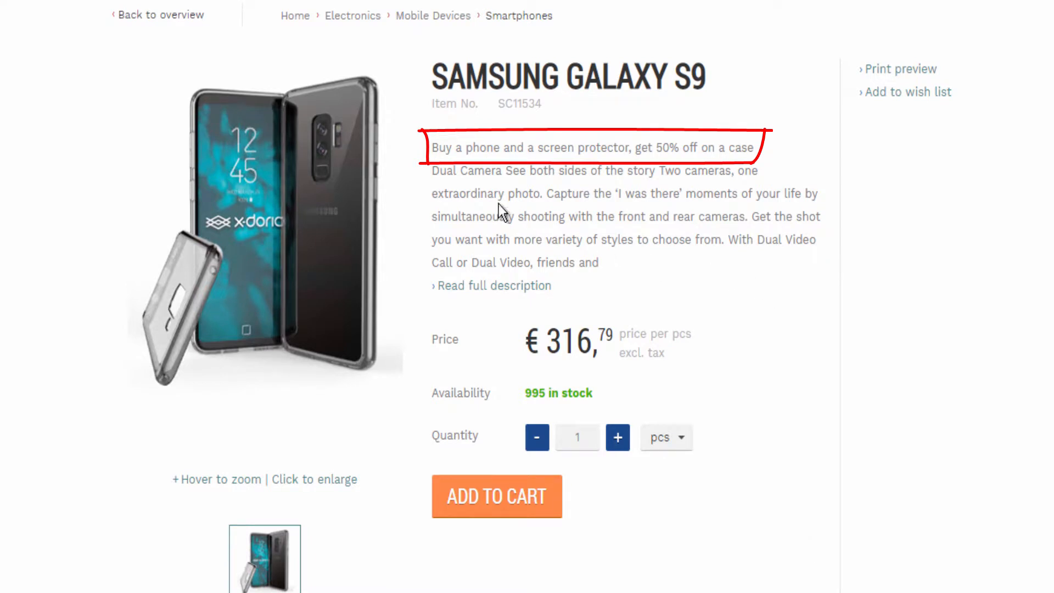
mouse_move(622, 158)
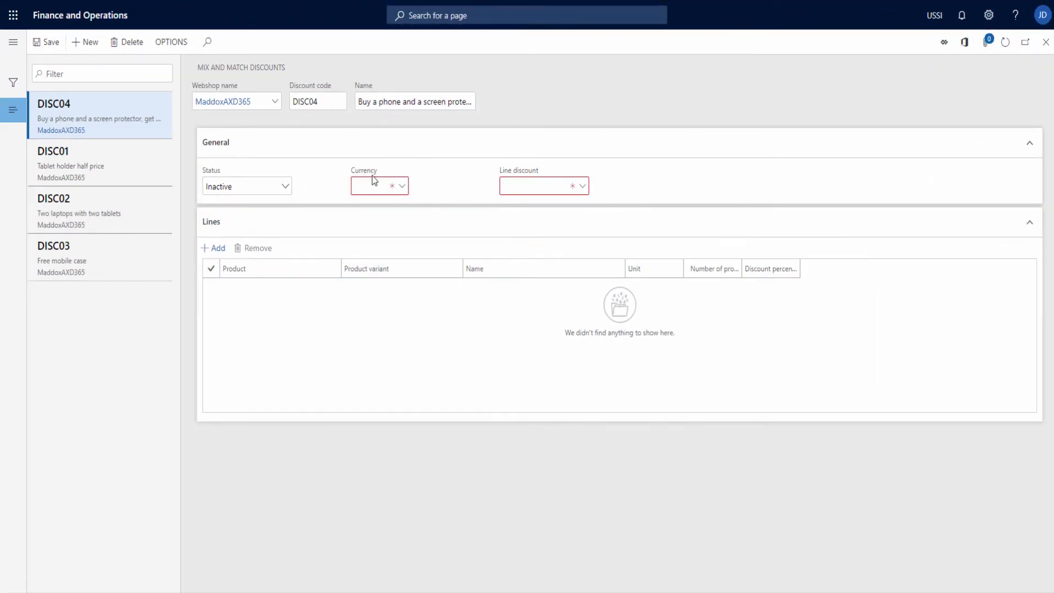
- Set DISC04's currency to EUR and its line discount to 01
text(eur)
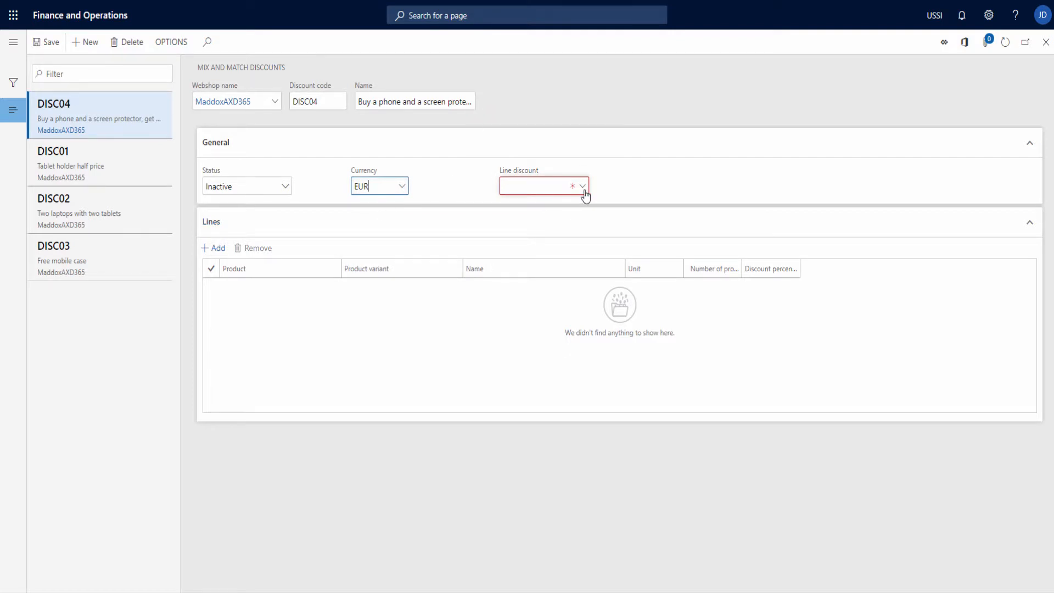
text(01)
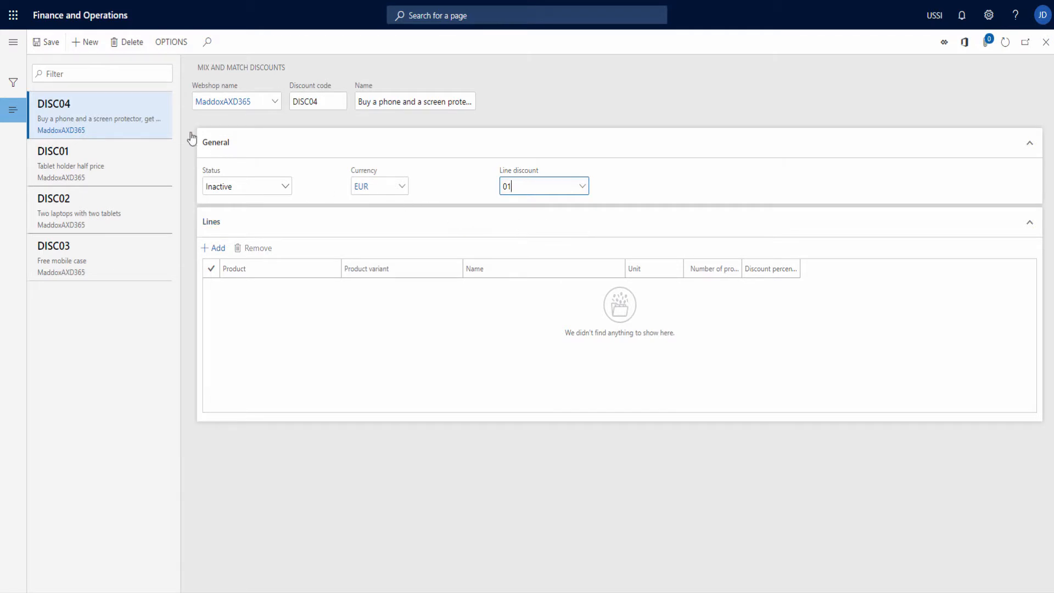
click(12, 42)
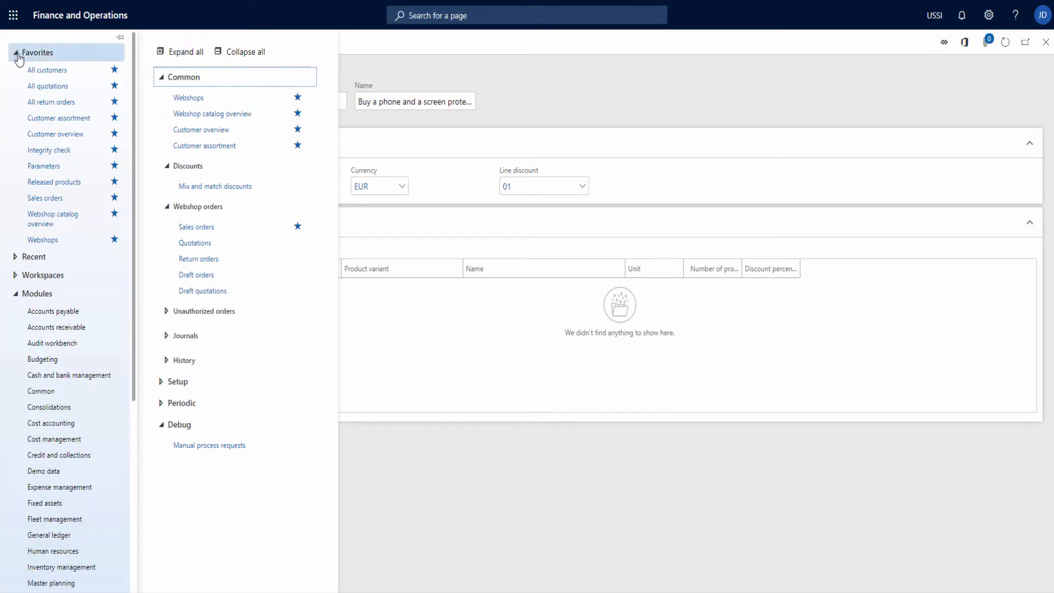
- Set customer 9103 B2B customer's sales order default line discount to 01 and save
click(56, 327)
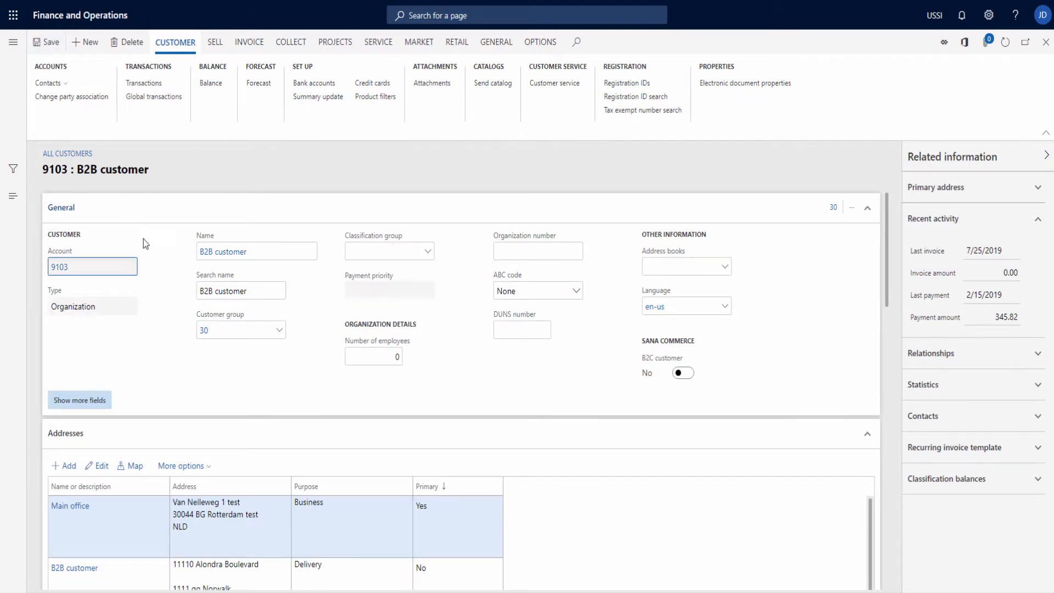
scroll(down, 3)
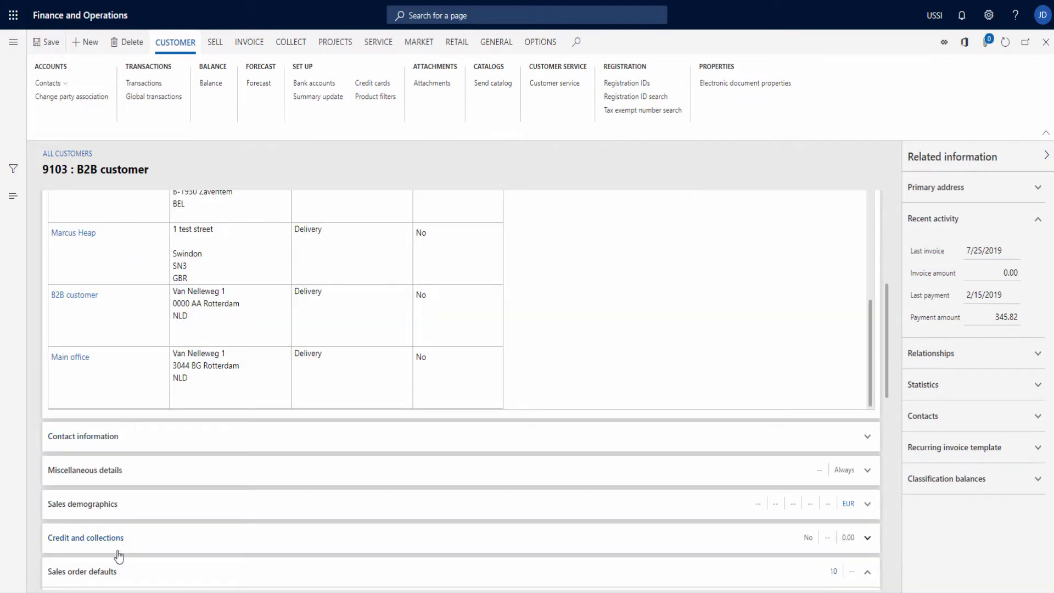
click(82, 325)
text(01)
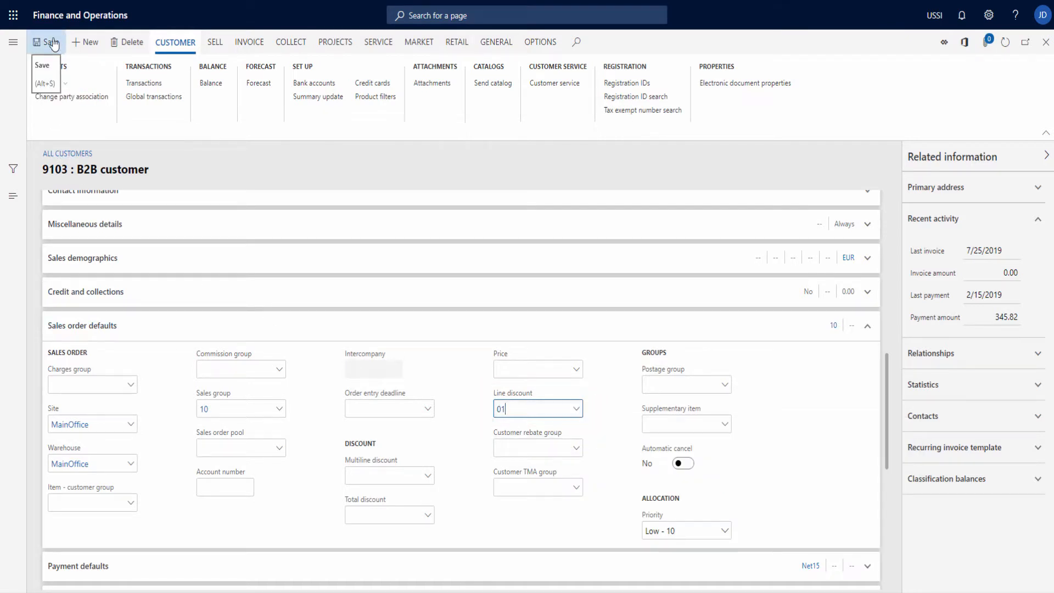
click(12, 42)
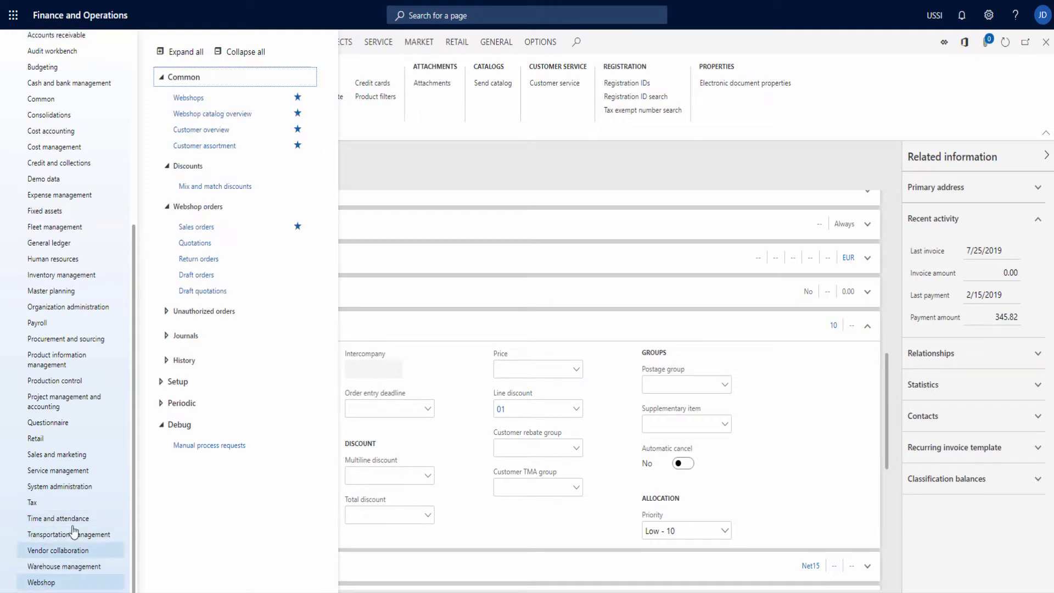
- Add DISC04 lines for screen protector SC10328, the case and the Galaxy phone, one each, 50% on the phone line
click(215, 186)
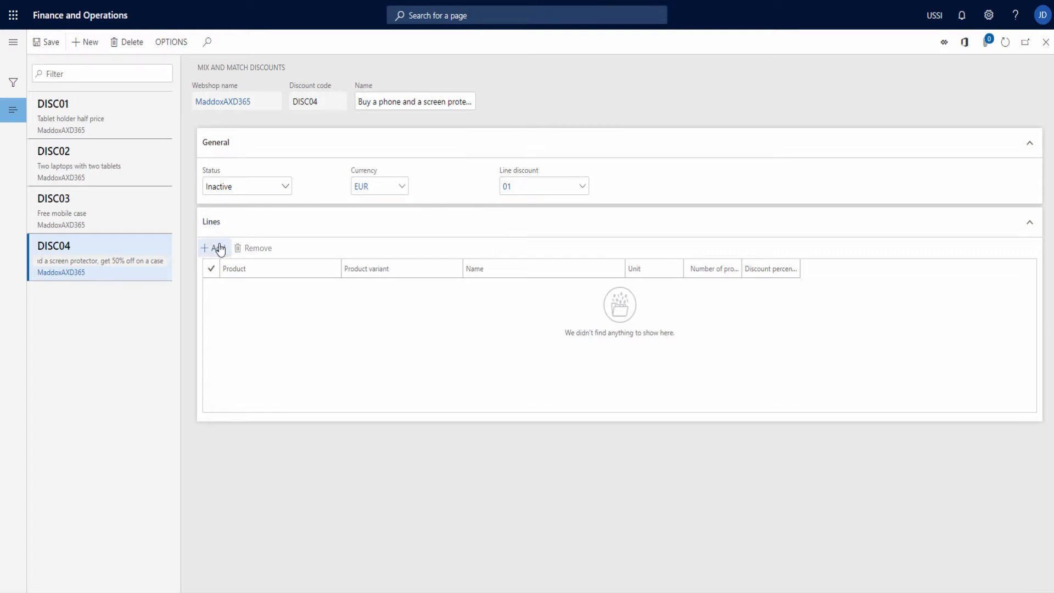
text(s)
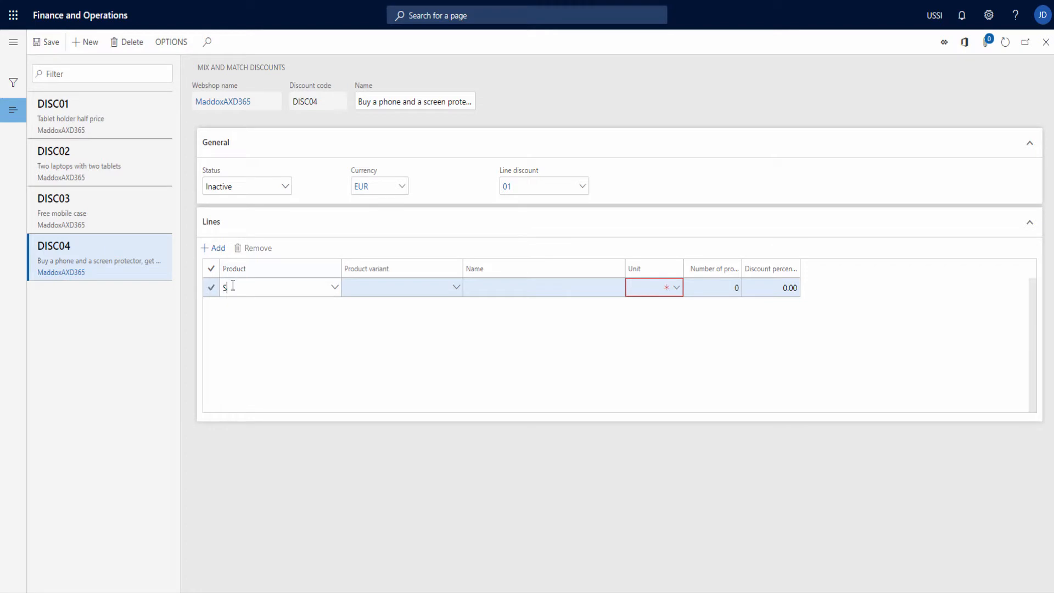
text(SC10328)
text(SC8381)
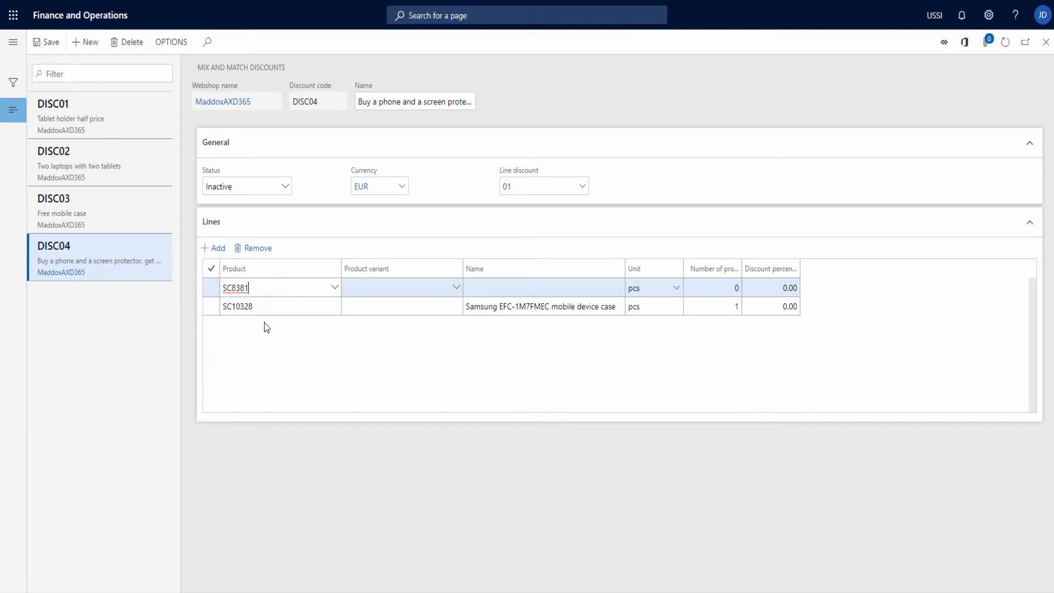
click(713, 286)
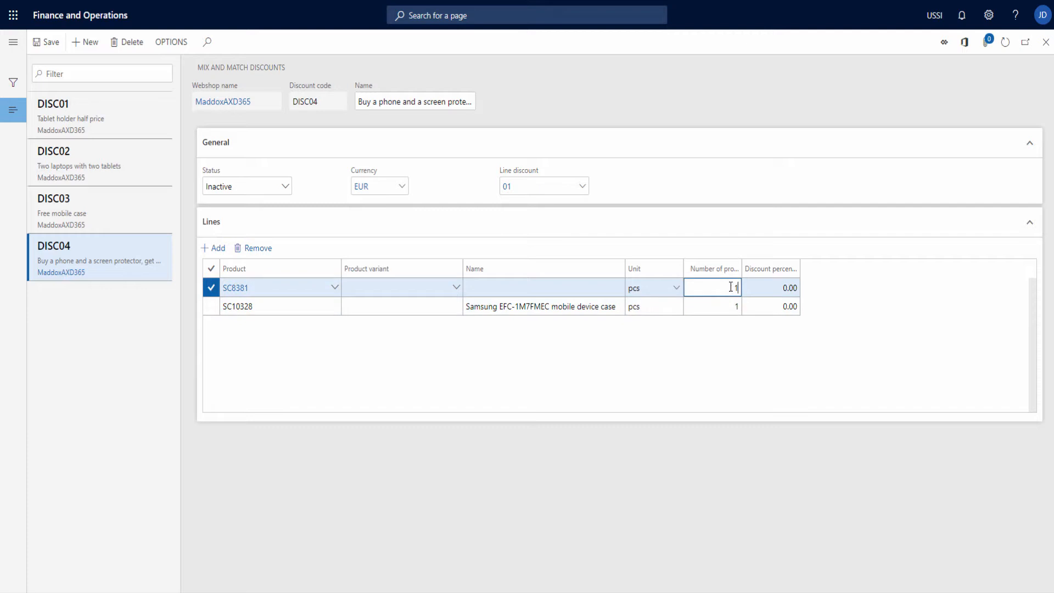
click(214, 247)
text(50)
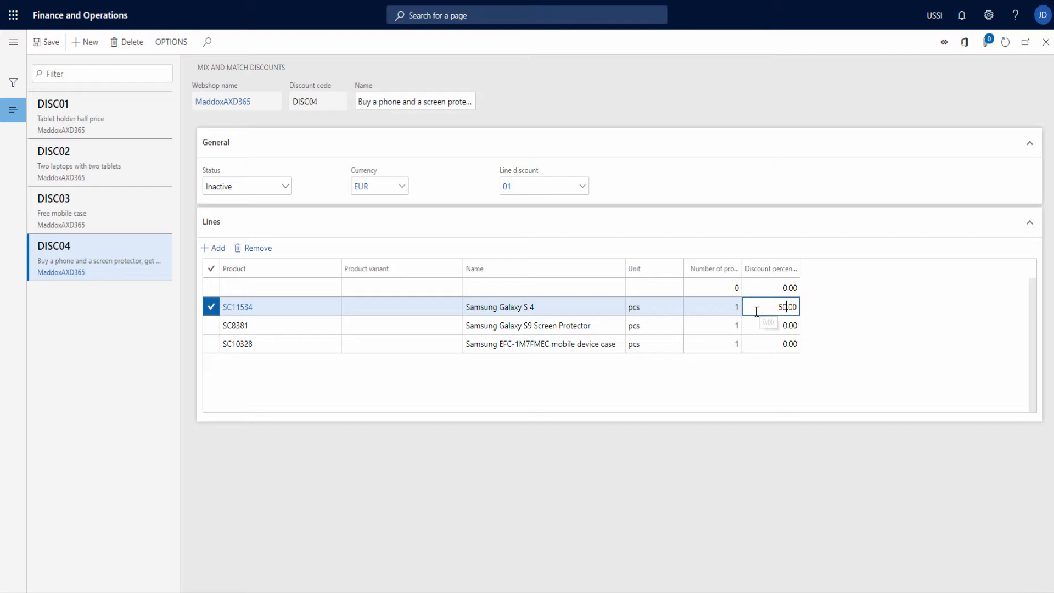
mouse_move(725, 279)
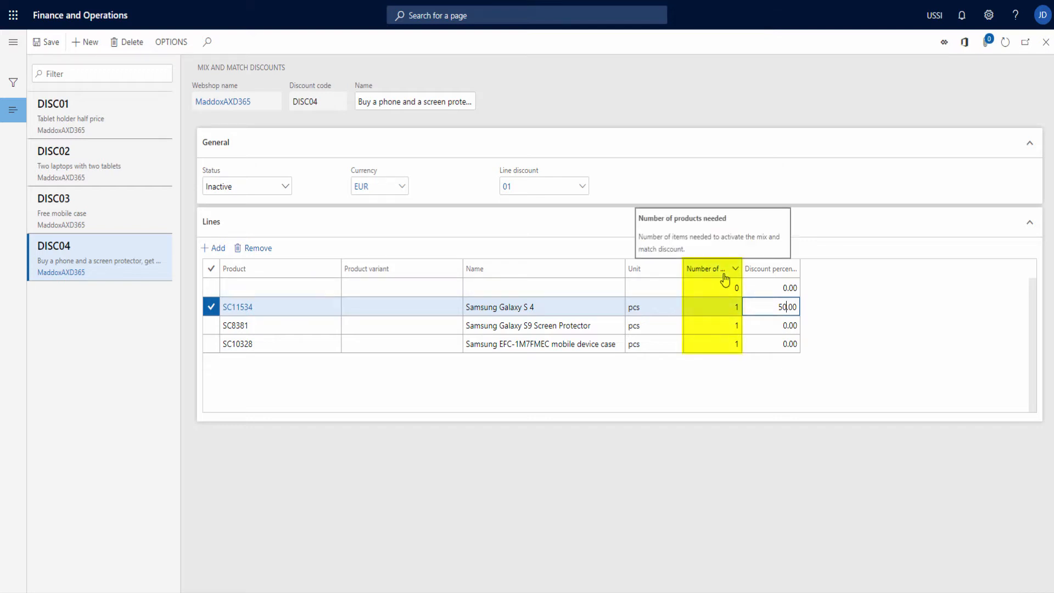
mouse_move(650, 268)
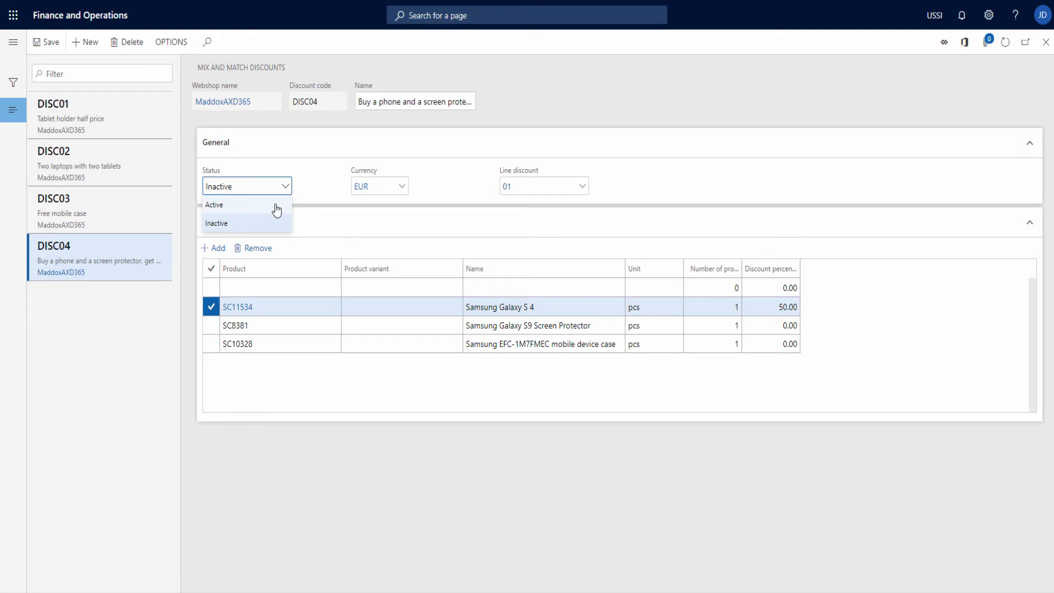
- Set discount DISC04's status to Active and save it
click(214, 206)
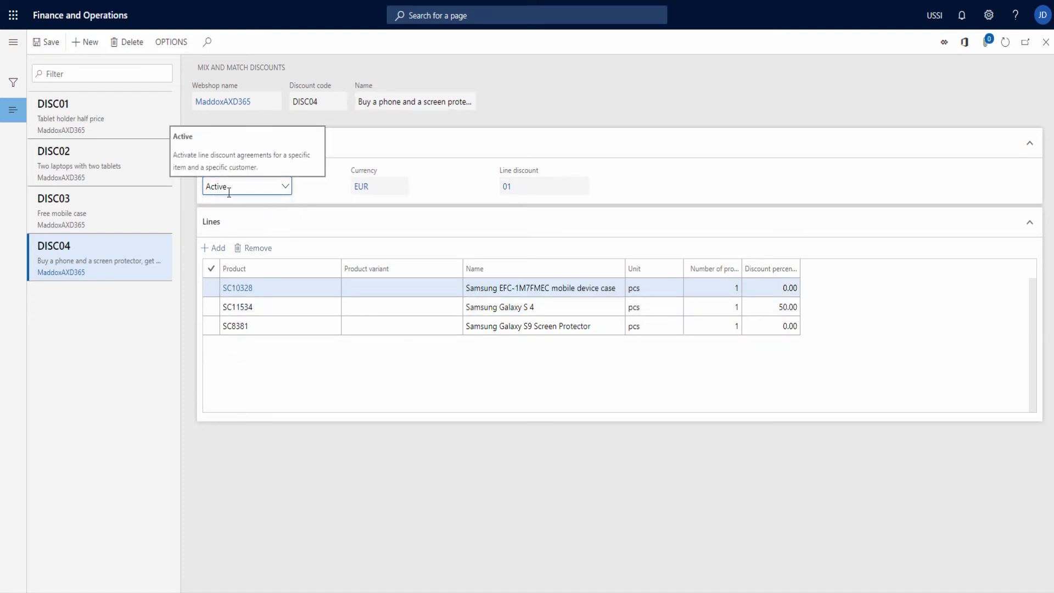
mouse_move(236, 211)
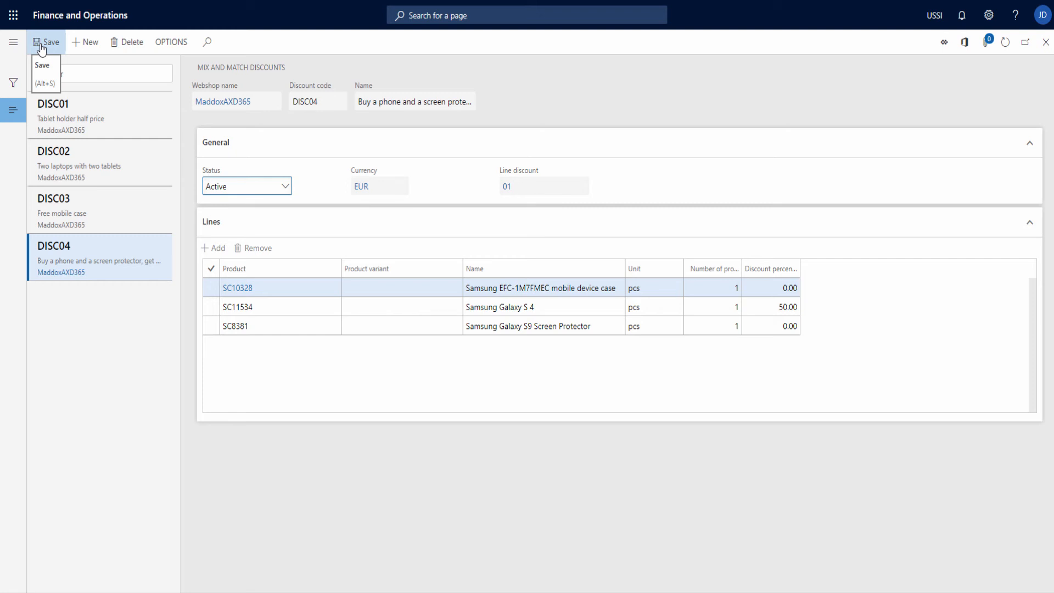
mouse_move(13, 43)
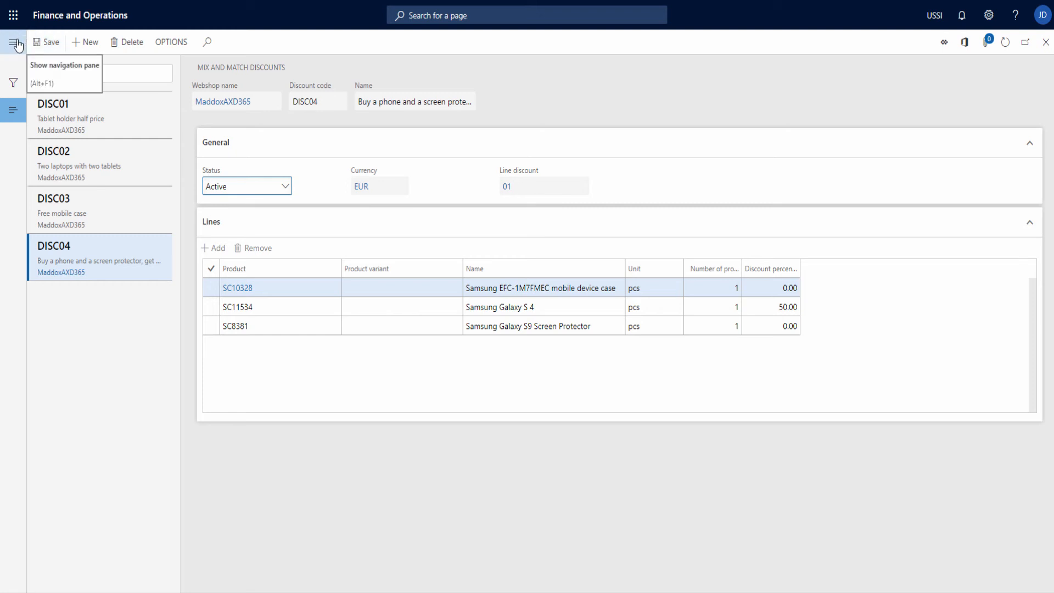
- Switch Disable Sana discounts to Yes in MaddoxAXD365's webshop optimization settings
click(12, 41)
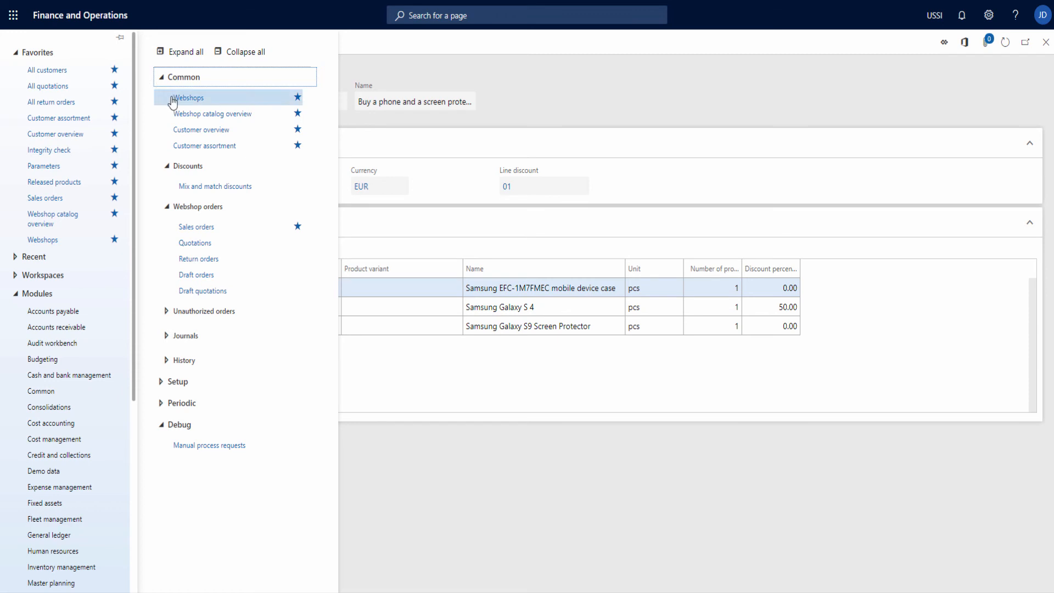
click(190, 98)
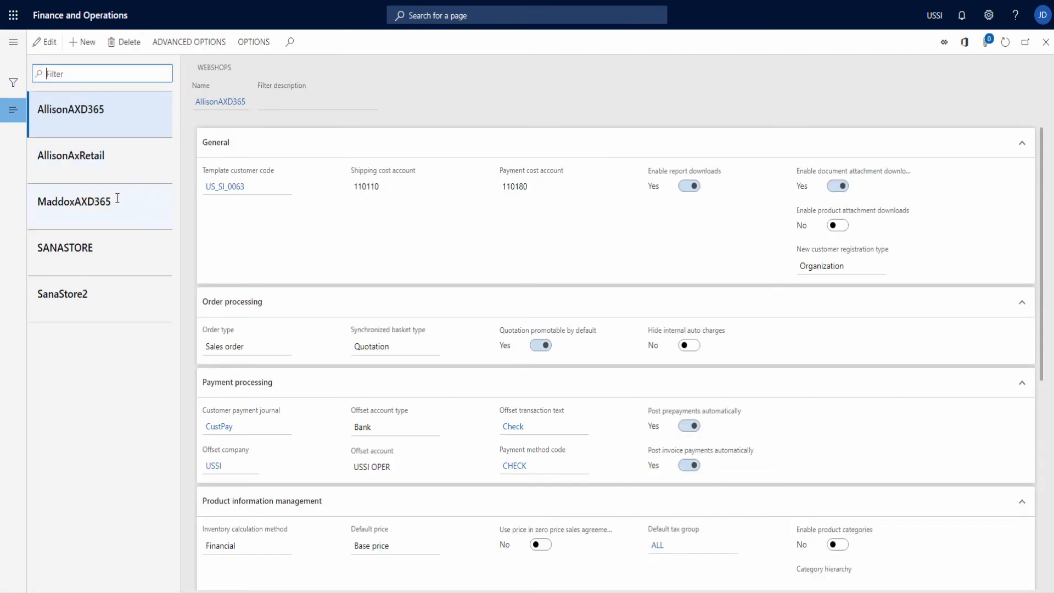
click(100, 202)
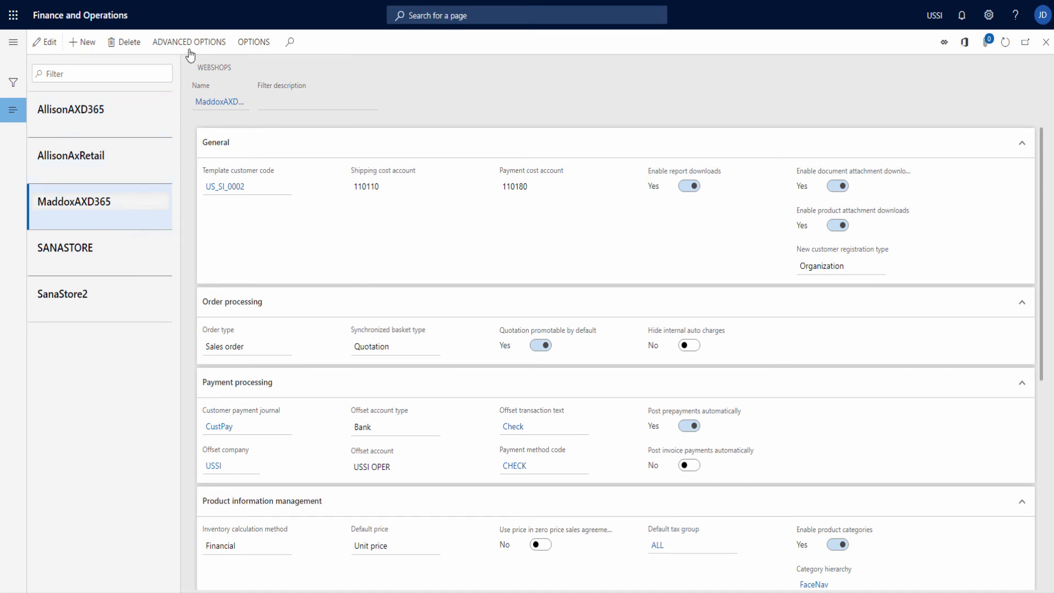
click(189, 41)
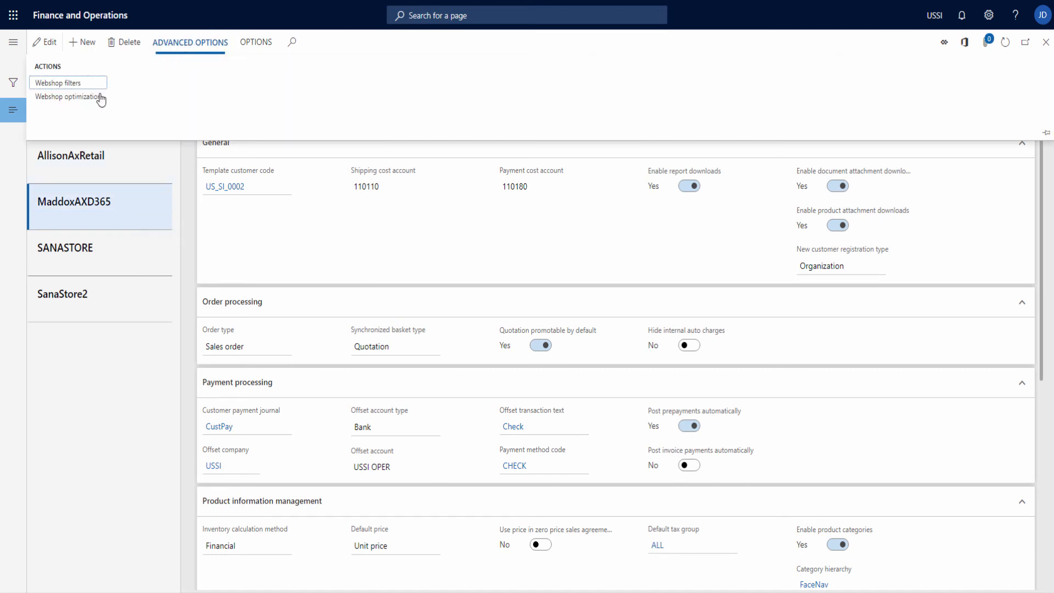
click(67, 96)
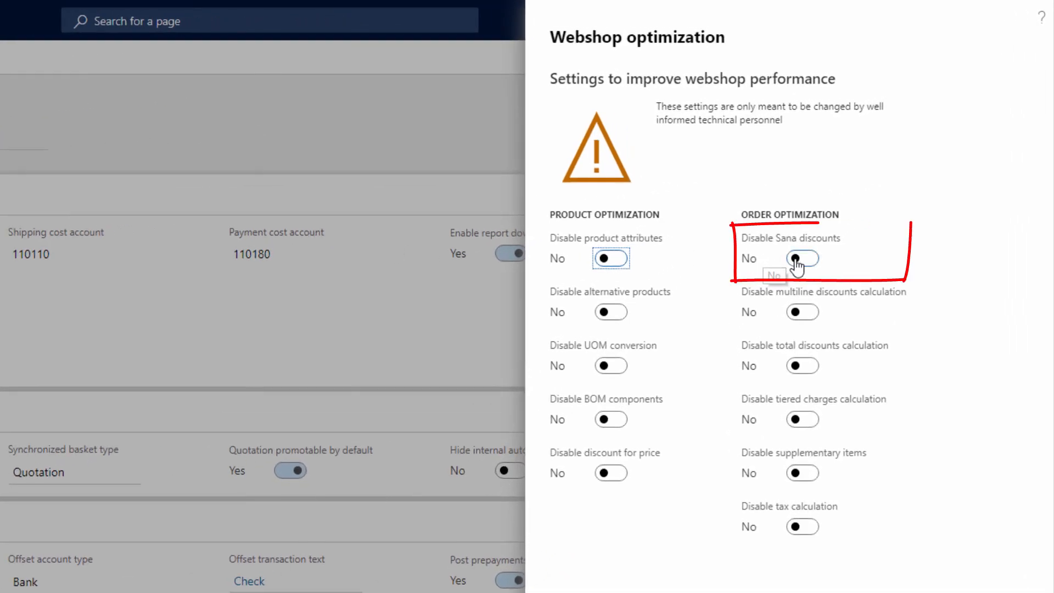
click(801, 258)
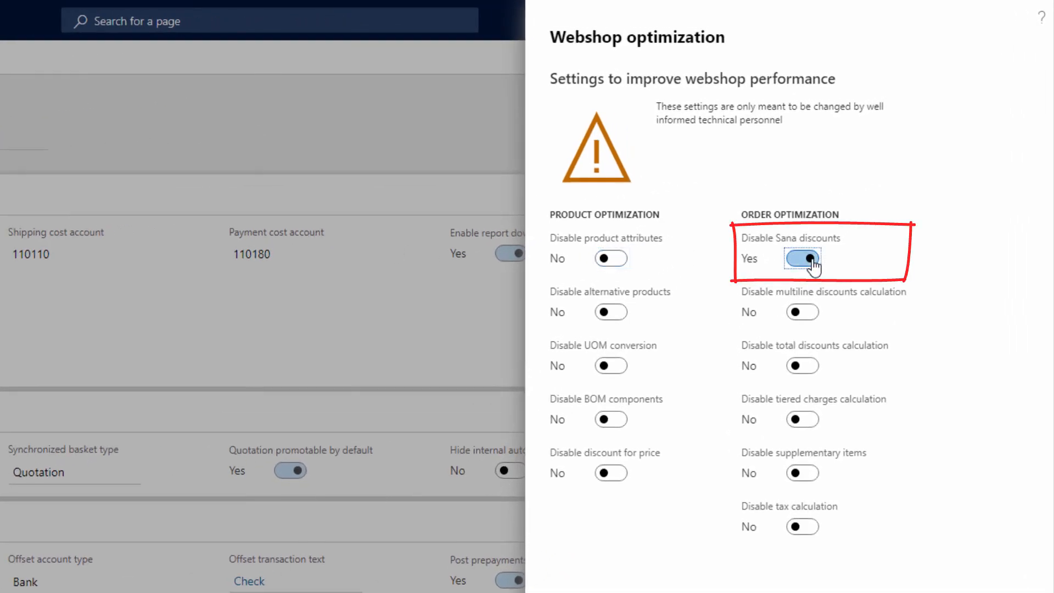